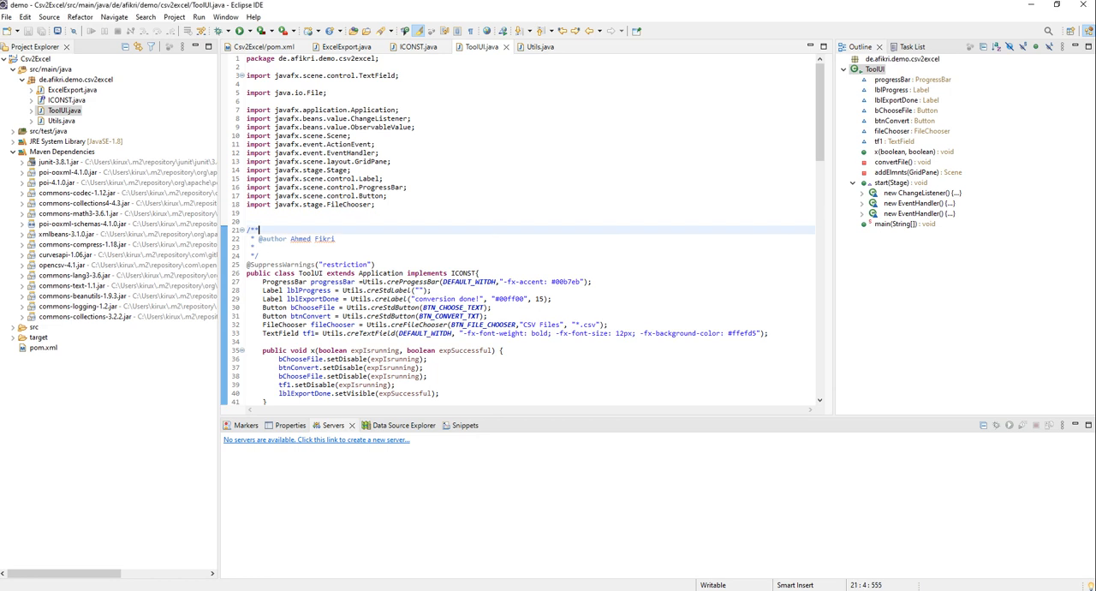
# Bring up the Csv2Excel pom.xml listing the junit, poi-ooxml and opencsv dependencies
pyautogui.scroll(-3)
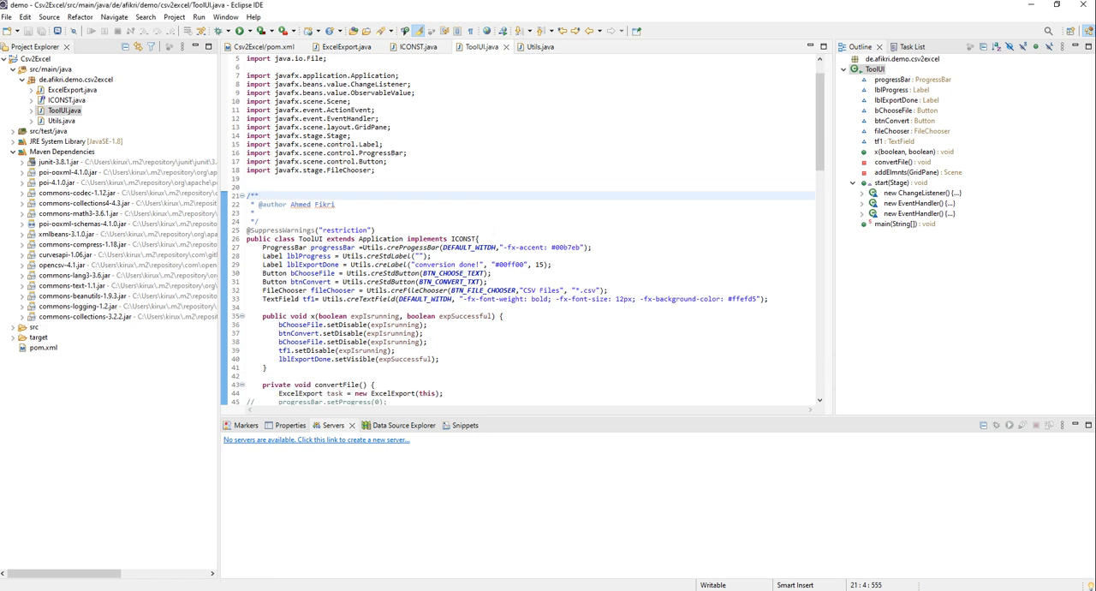
pyautogui.scroll(-3)
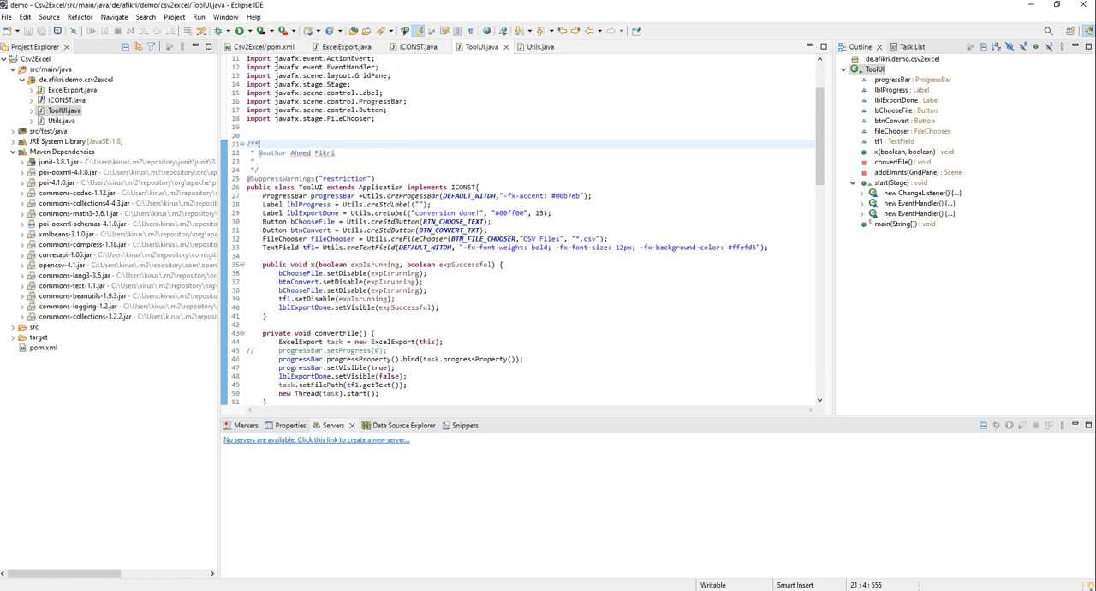
pyautogui.moveTo(395, 273)
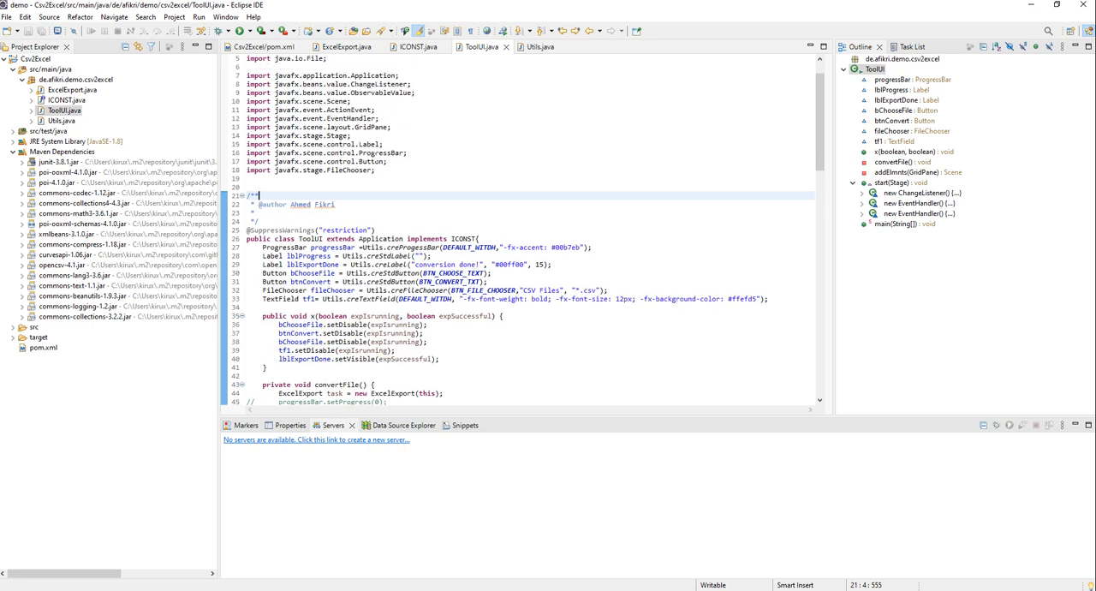
pyautogui.moveTo(385, 247)
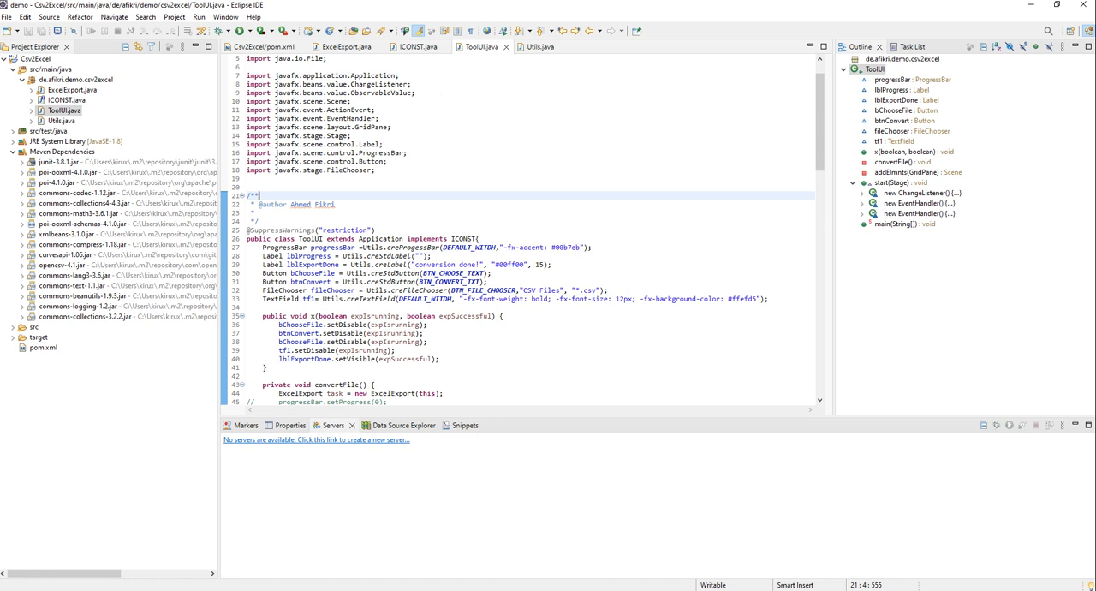
pyautogui.click(267, 47)
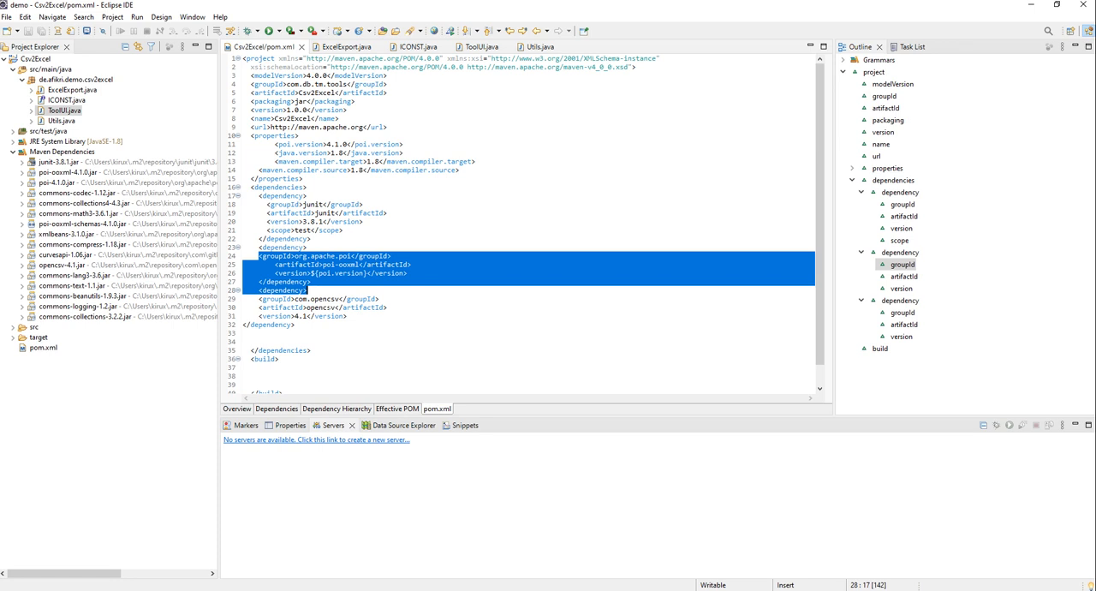
pyautogui.moveTo(318, 306)
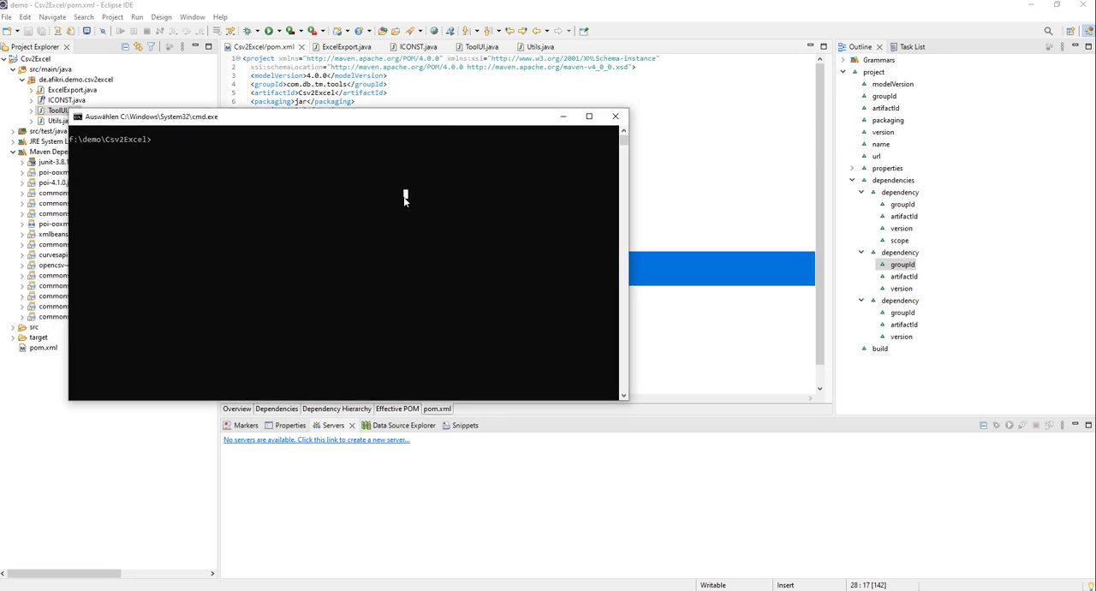
# Run 'mvn package' in the project folder to build the jar
pyautogui.write('mvn p')
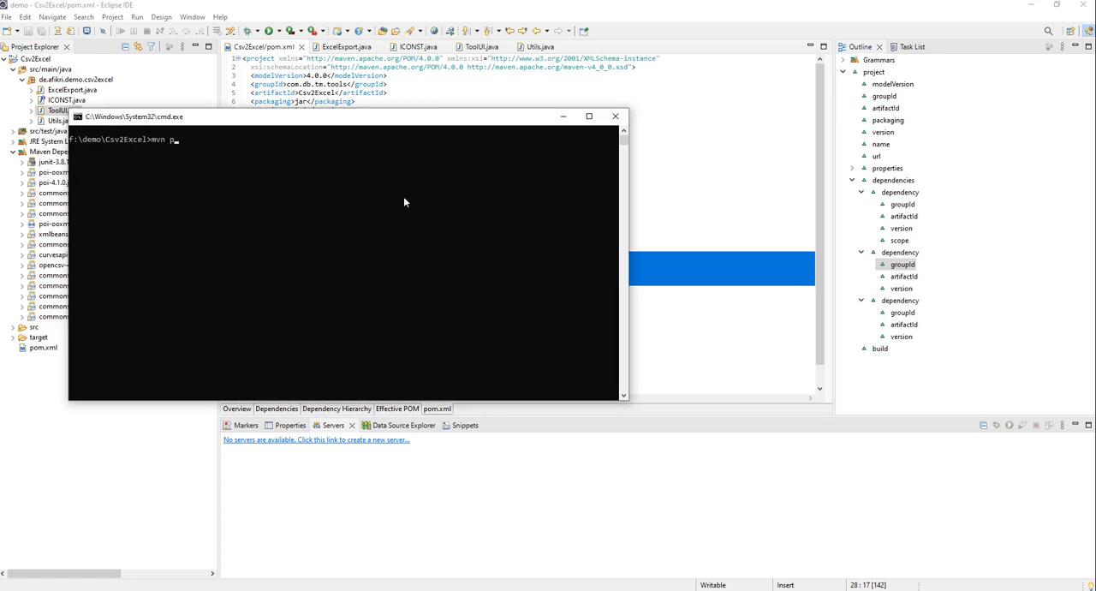
pyautogui.write('ackage')
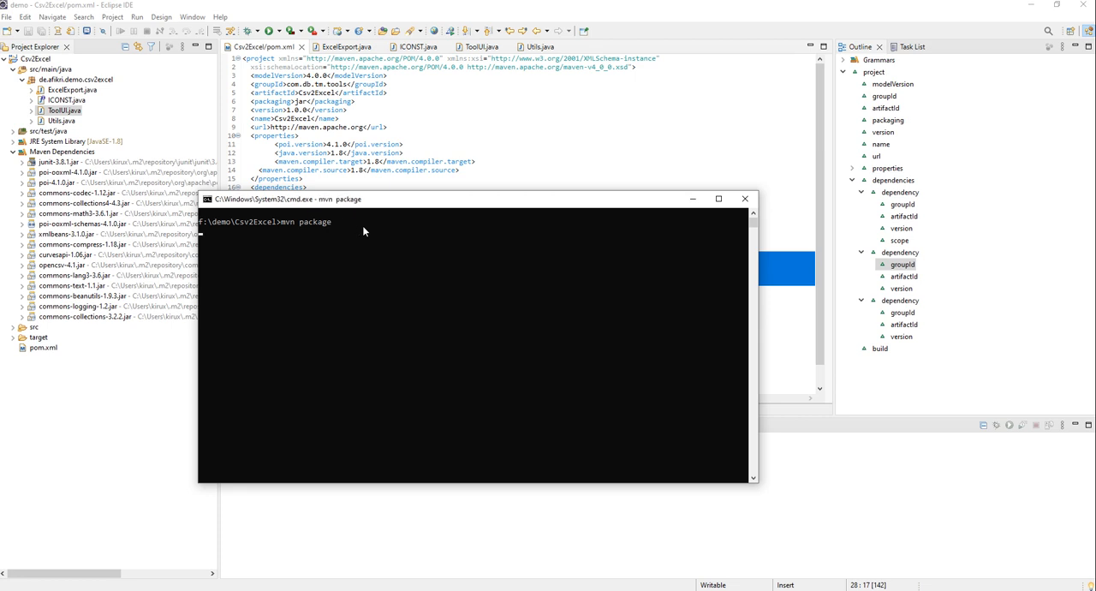
pyautogui.press('Return')
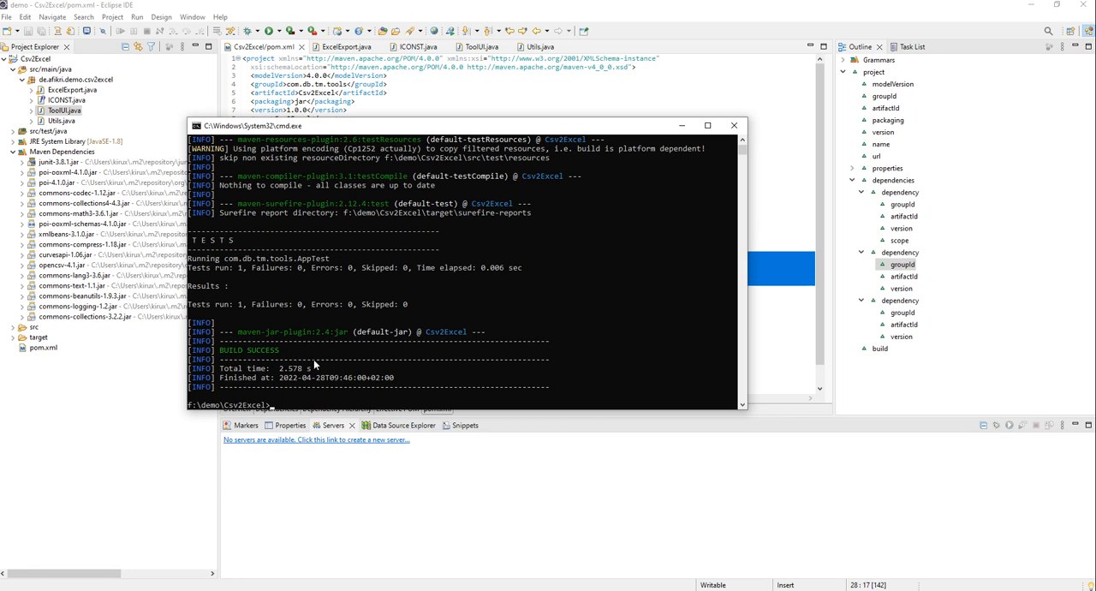
pyautogui.moveTo(566, 360)
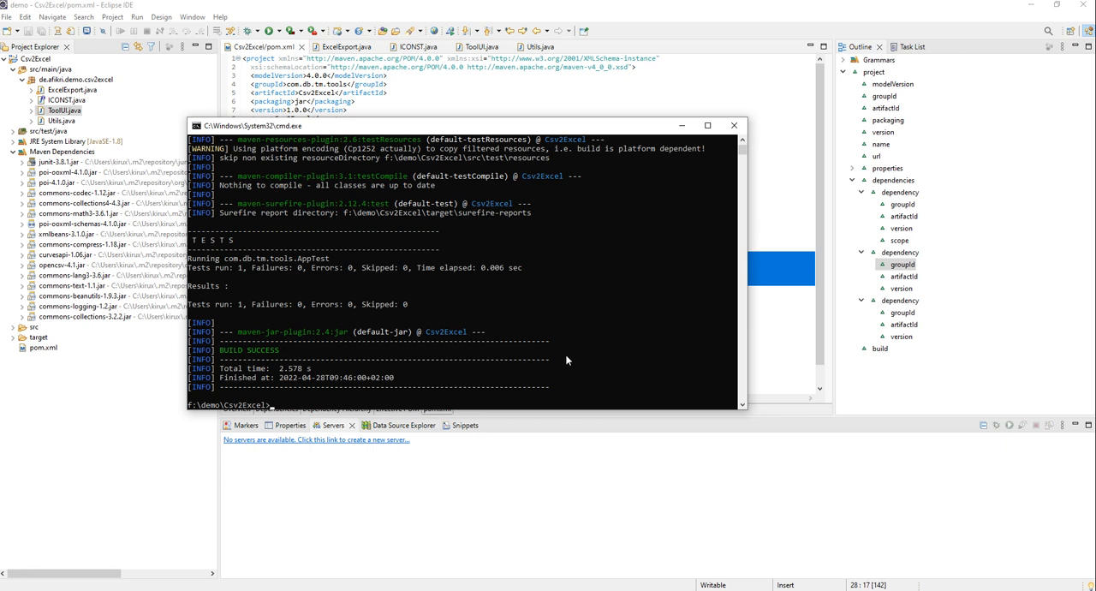
# List the target folder to confirm Csv2Excel-1.0.0.jar was created
pyautogui.write('cd target')
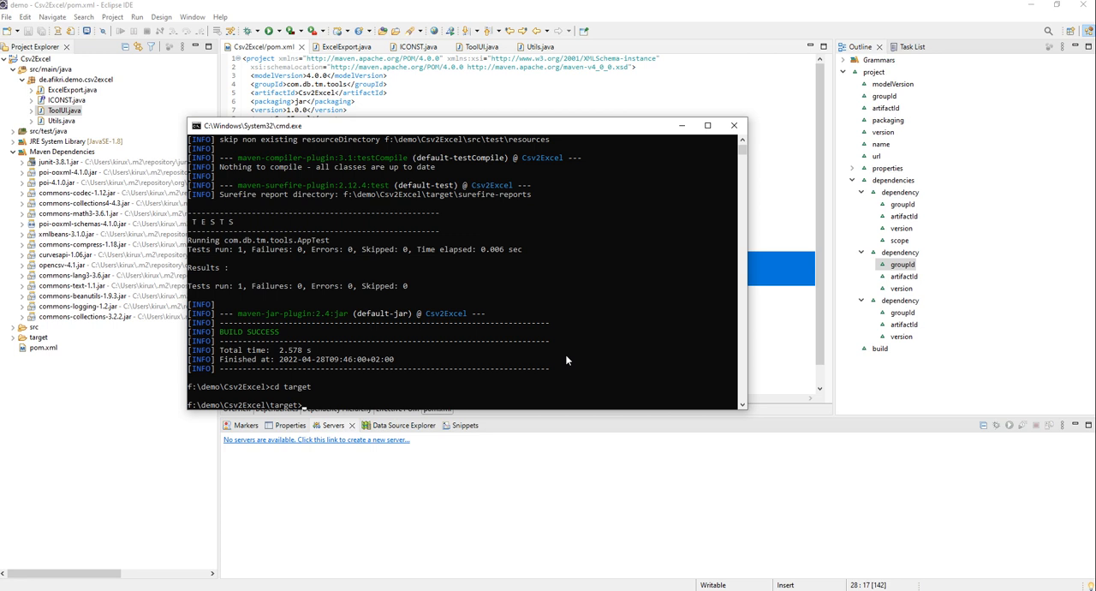
pyautogui.write('dir')
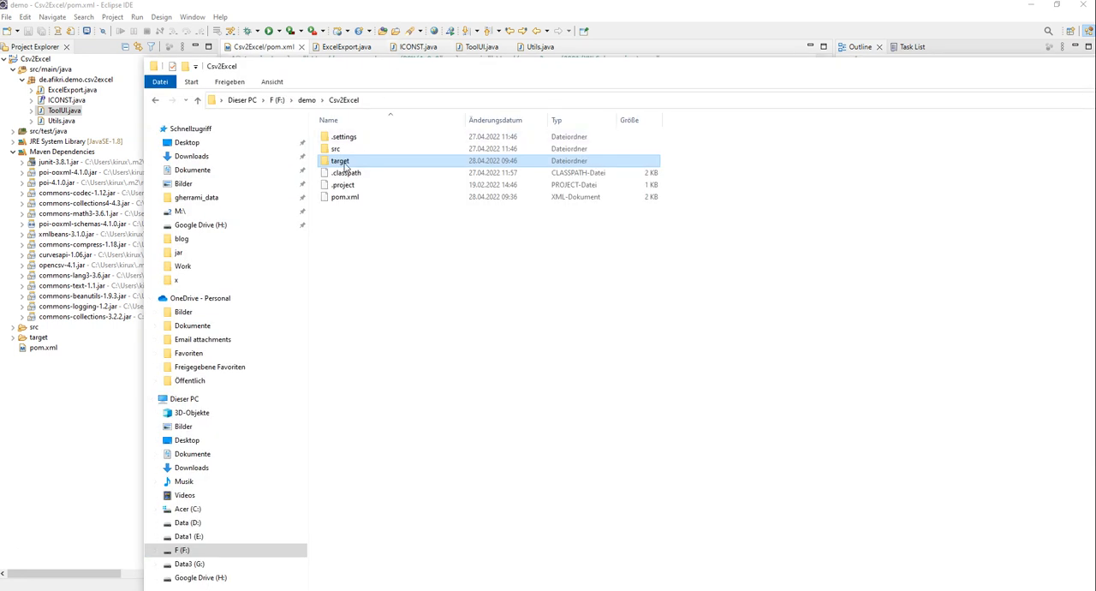
pyautogui.doubleClick(340, 161)
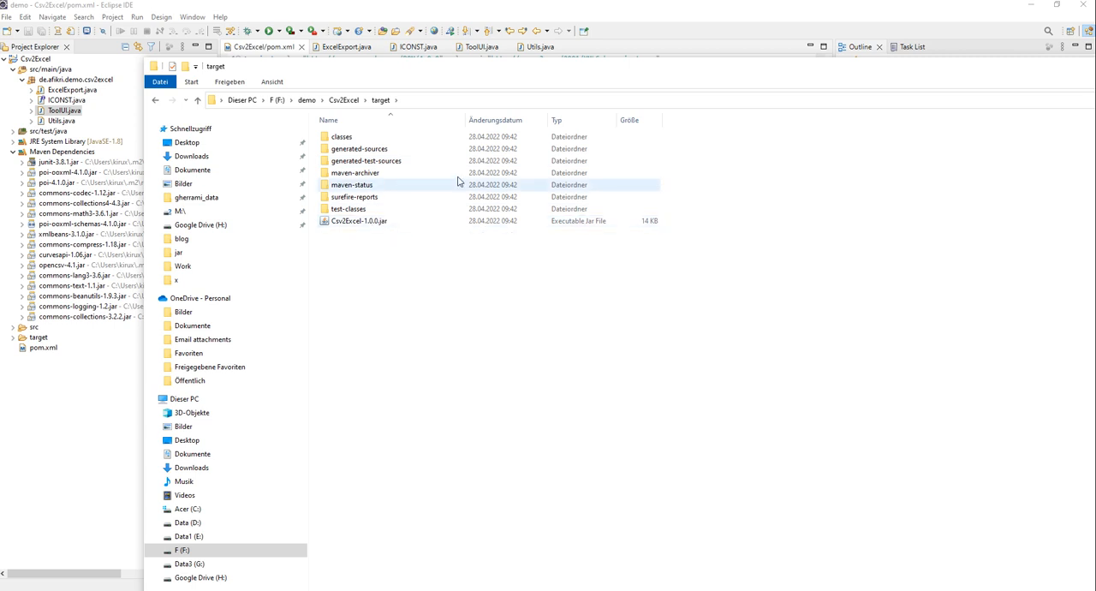
pyautogui.click(359, 221)
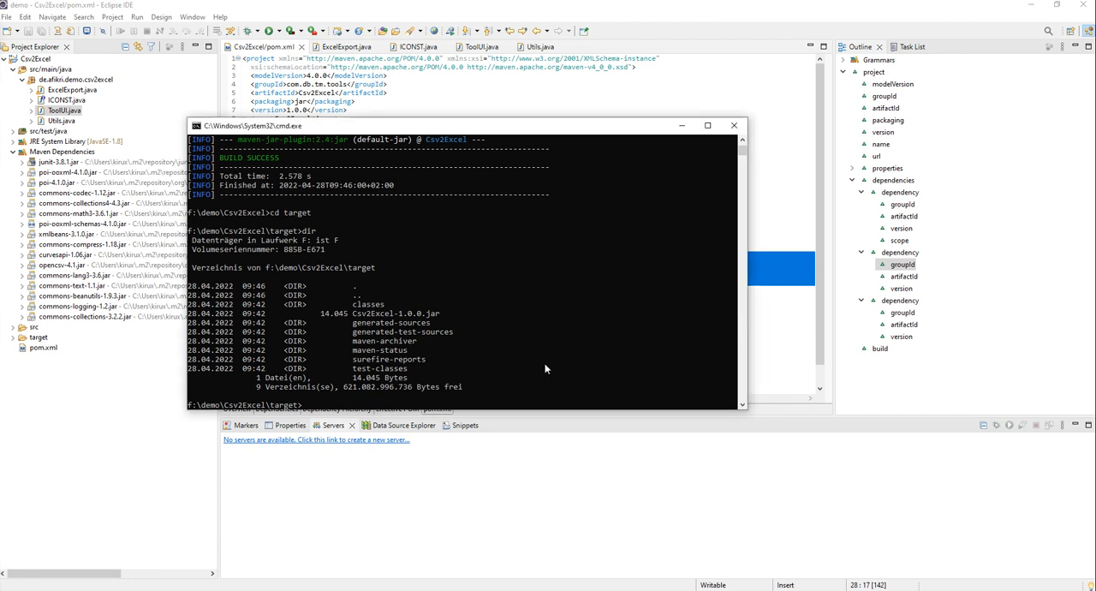
pyautogui.moveTo(533, 376)
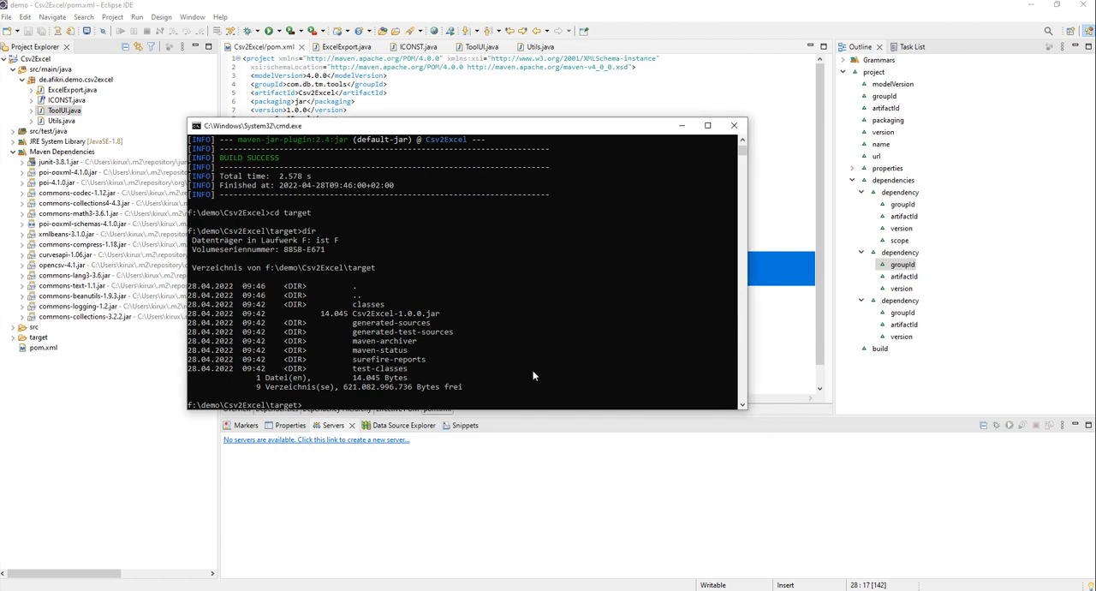
# Run 'java -jar Csv2Excel-1.0.0.jar' and see the missing main manifest attribute error
pyautogui.write('java -jar')
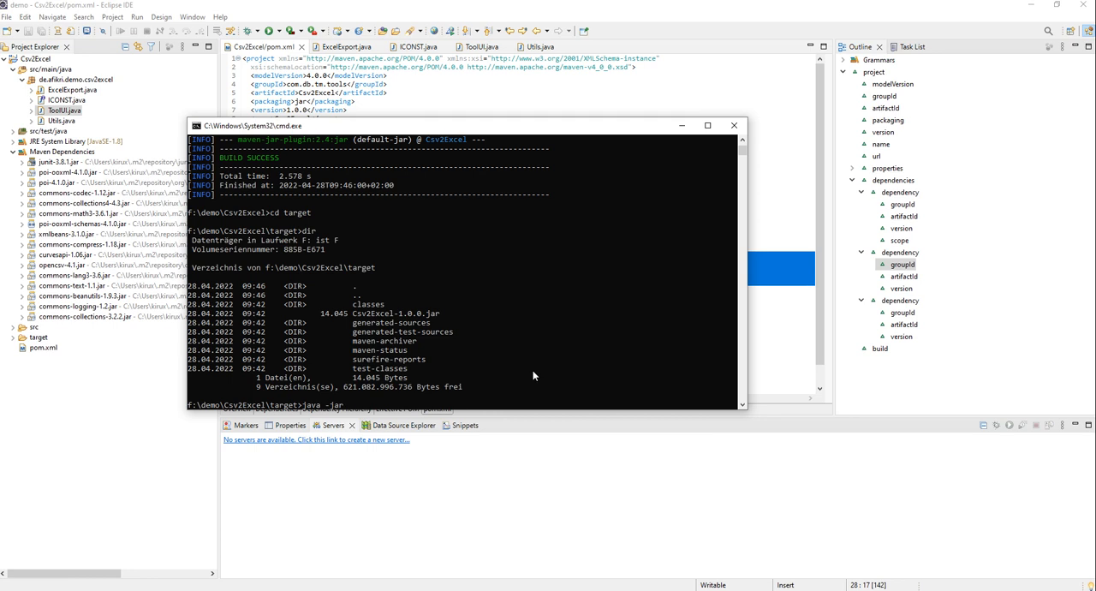
pyautogui.write('Csv2Excel-1.0.0.jar')
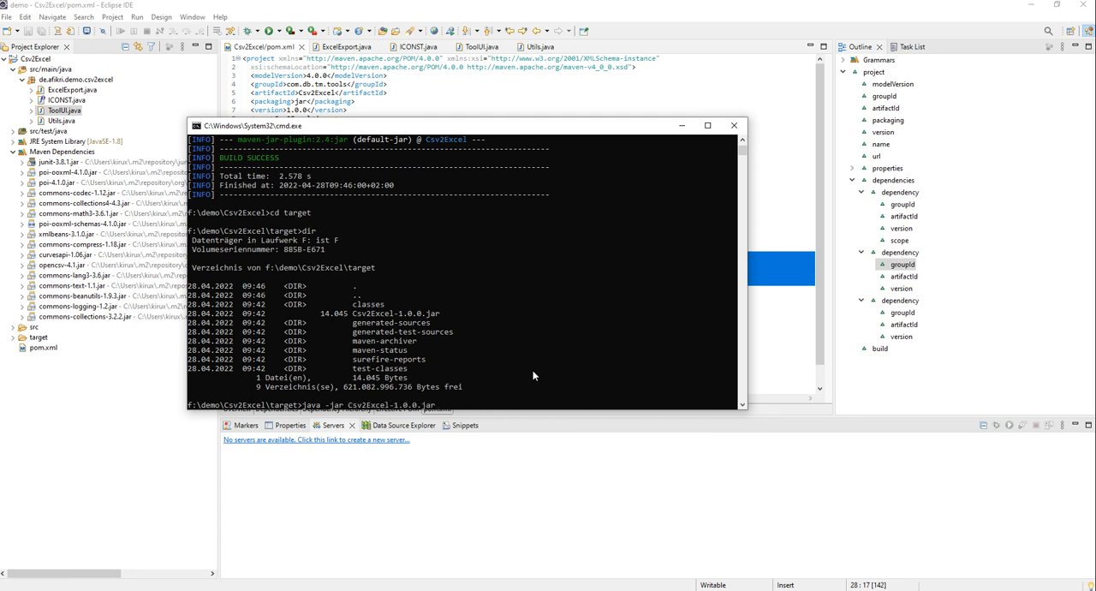
pyautogui.press('Return')
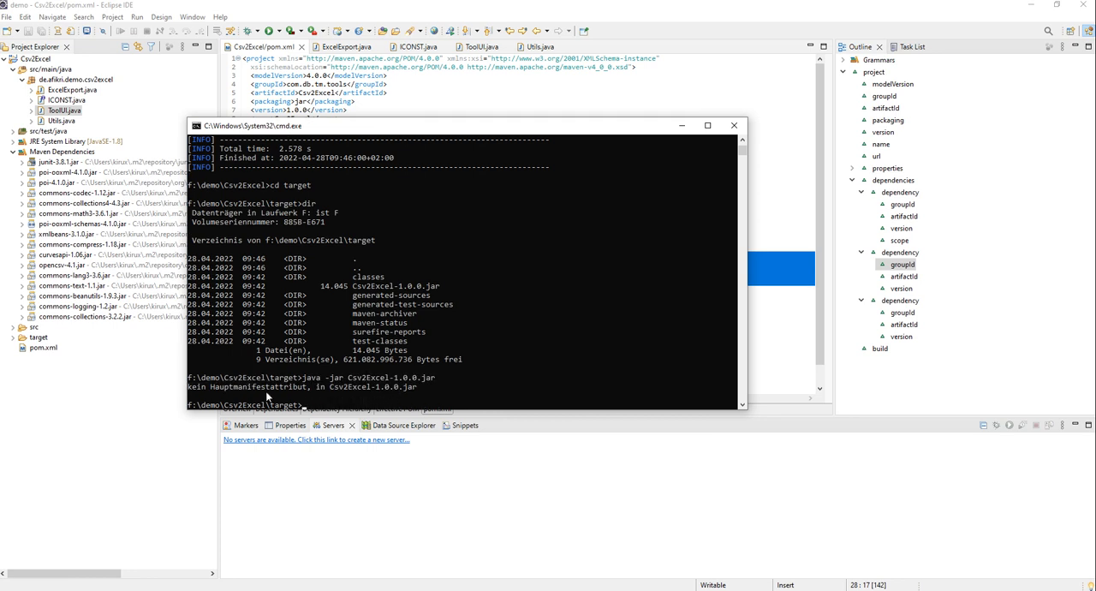
pyautogui.moveTo(254, 388)
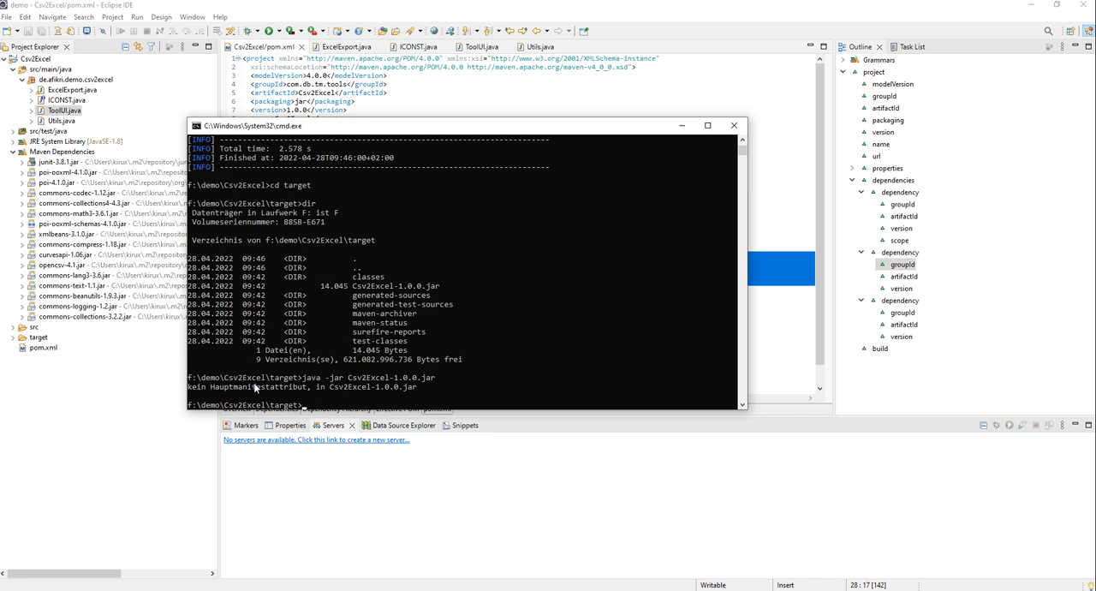
pyautogui.moveTo(326, 394)
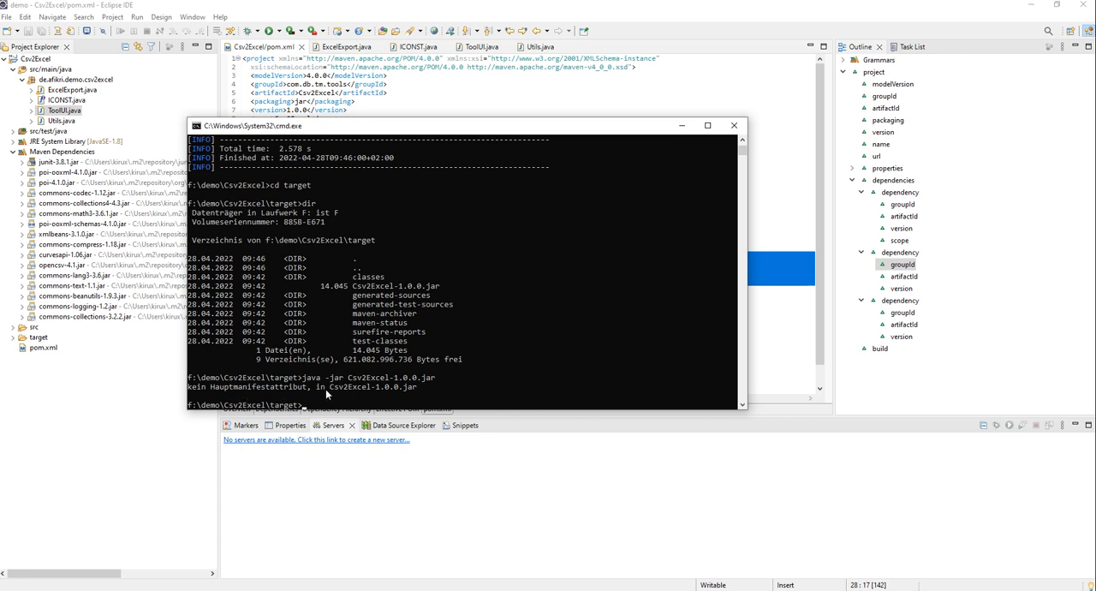
pyautogui.moveTo(345, 392)
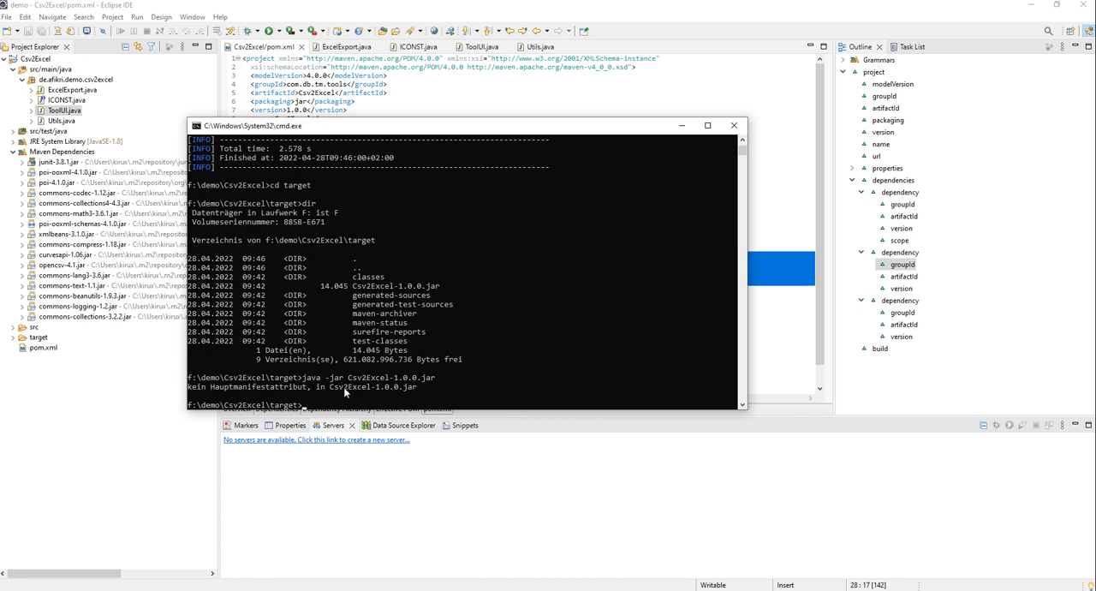
pyautogui.moveTo(321, 393)
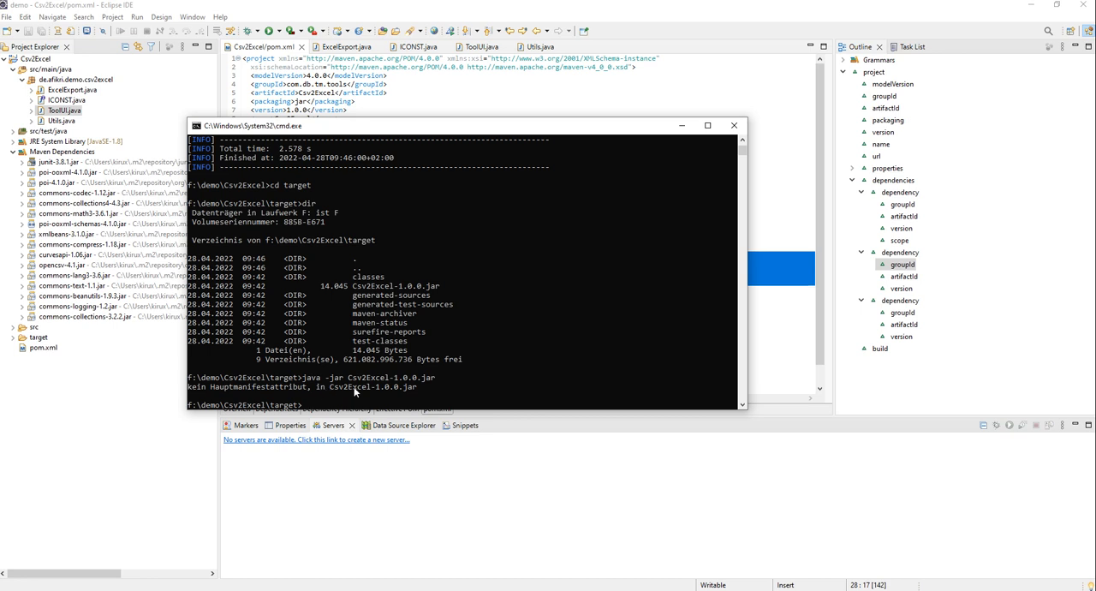
pyautogui.moveTo(408, 392)
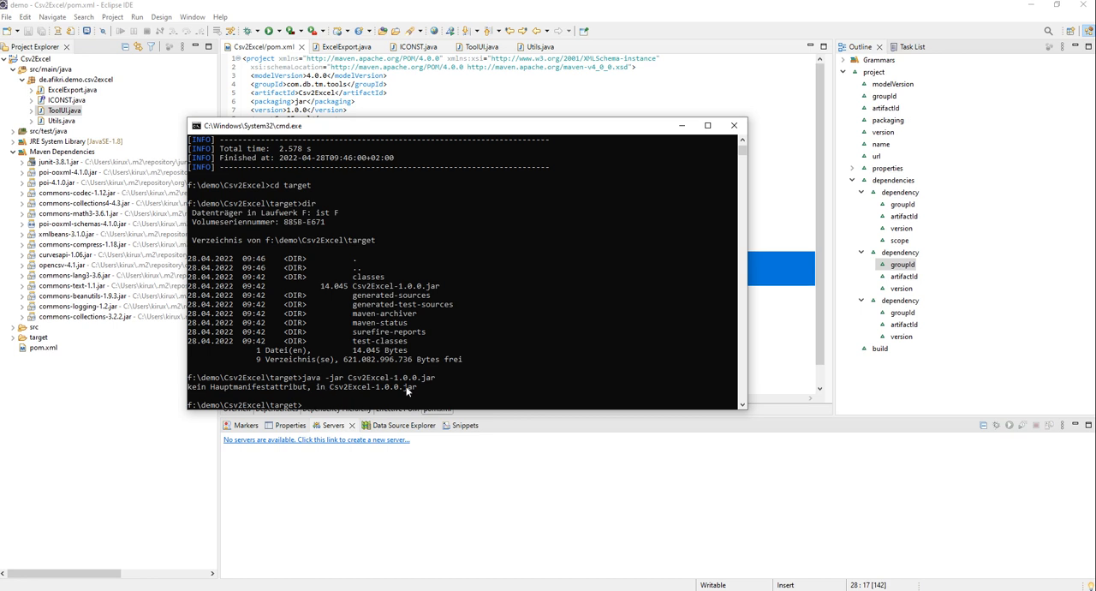
pyautogui.moveTo(443, 285)
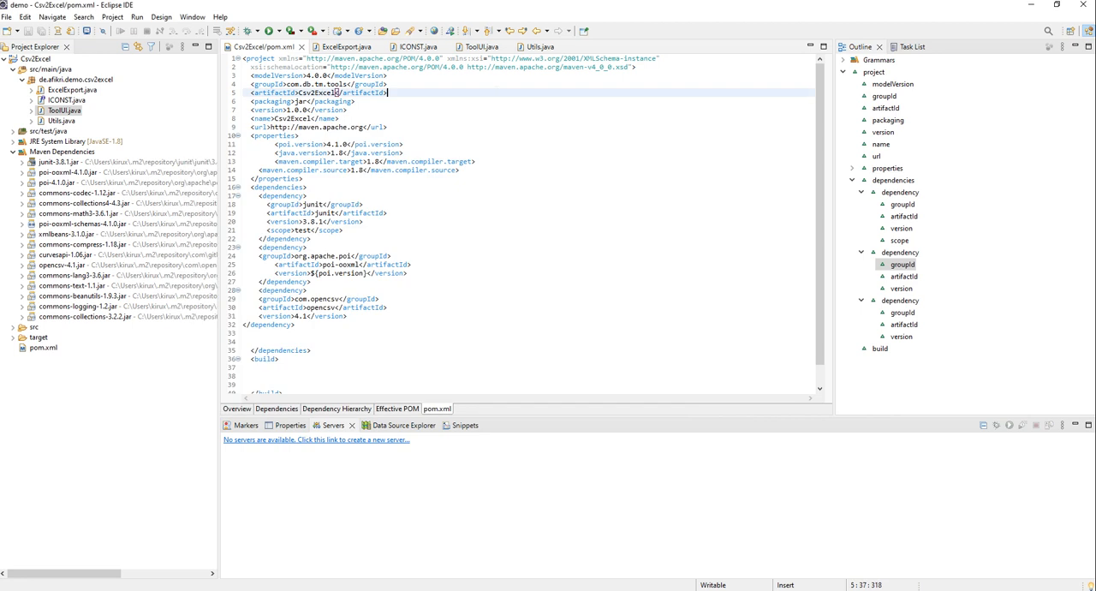
# Add maven-assembly-plugin with mainClass ToolUI and jar-with-dependencies to pom.xml, then save
pyautogui.scroll(-3)
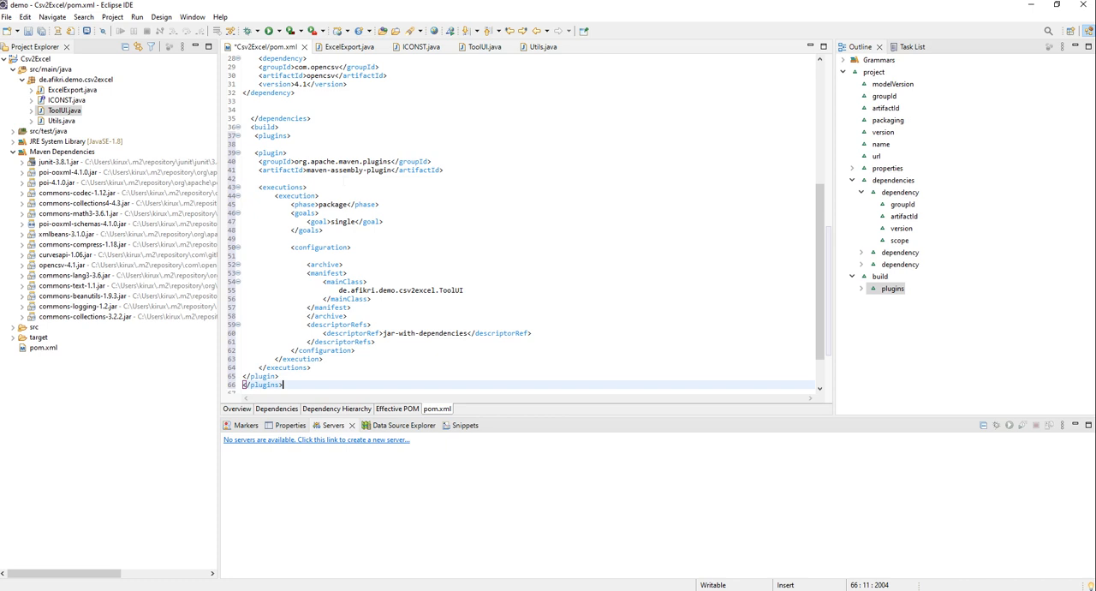
pyautogui.scroll(-3)
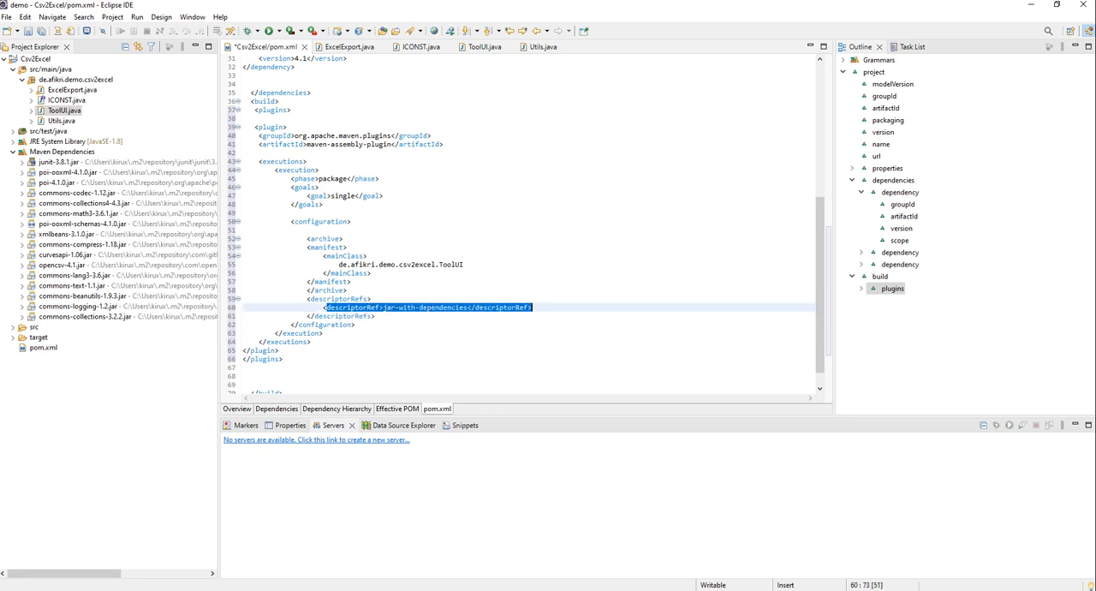
pyautogui.click(862, 288)
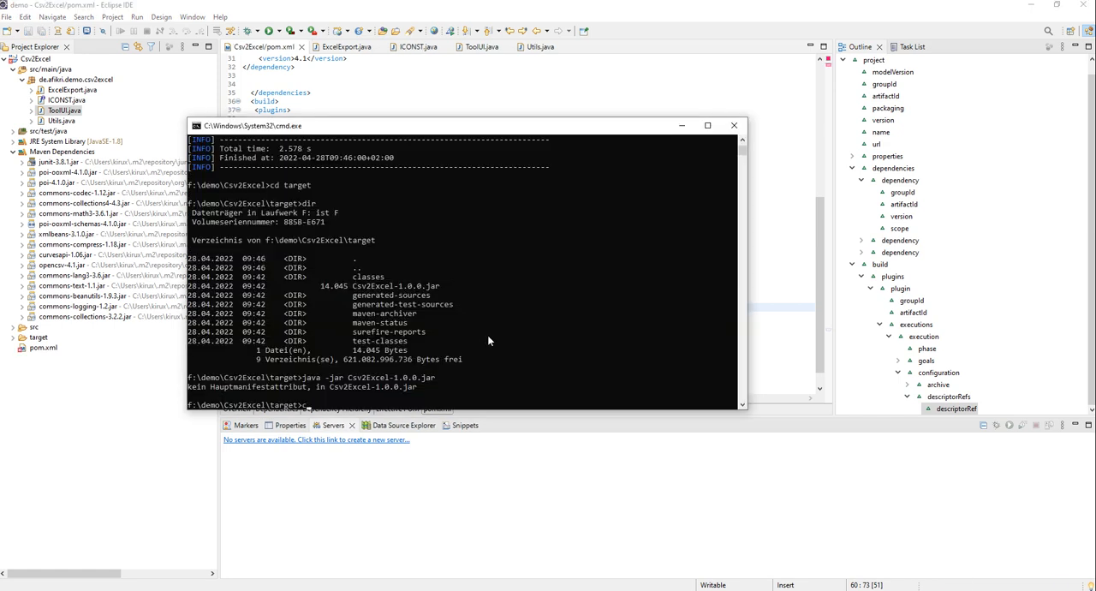
# Return to the project folder with 'cd ..' and rerun 'mvn package'
pyautogui.write('cd ..')
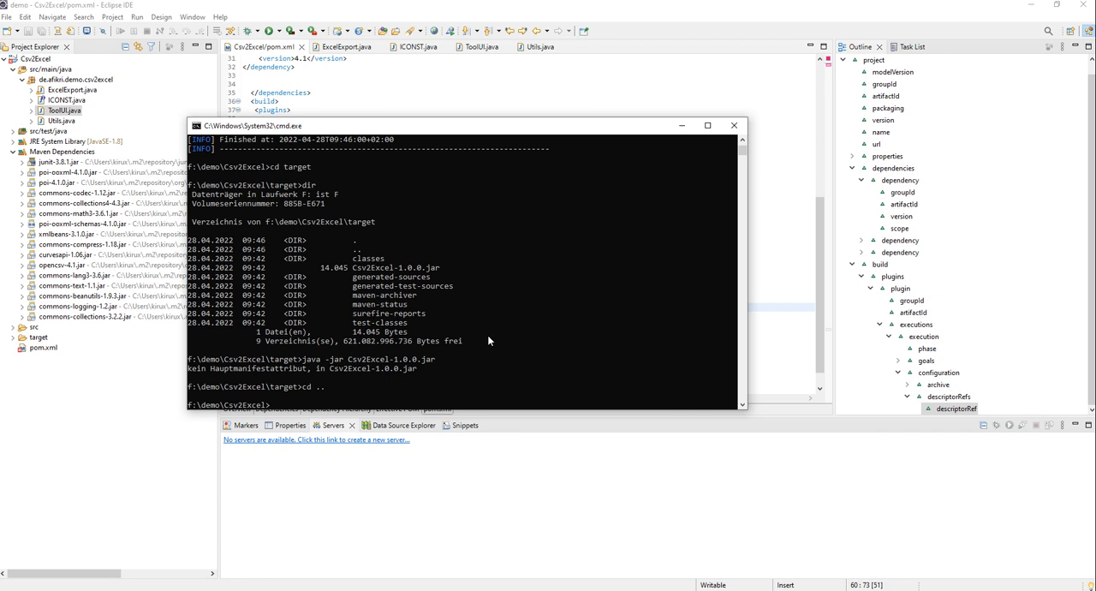
pyautogui.write('mvn pa')
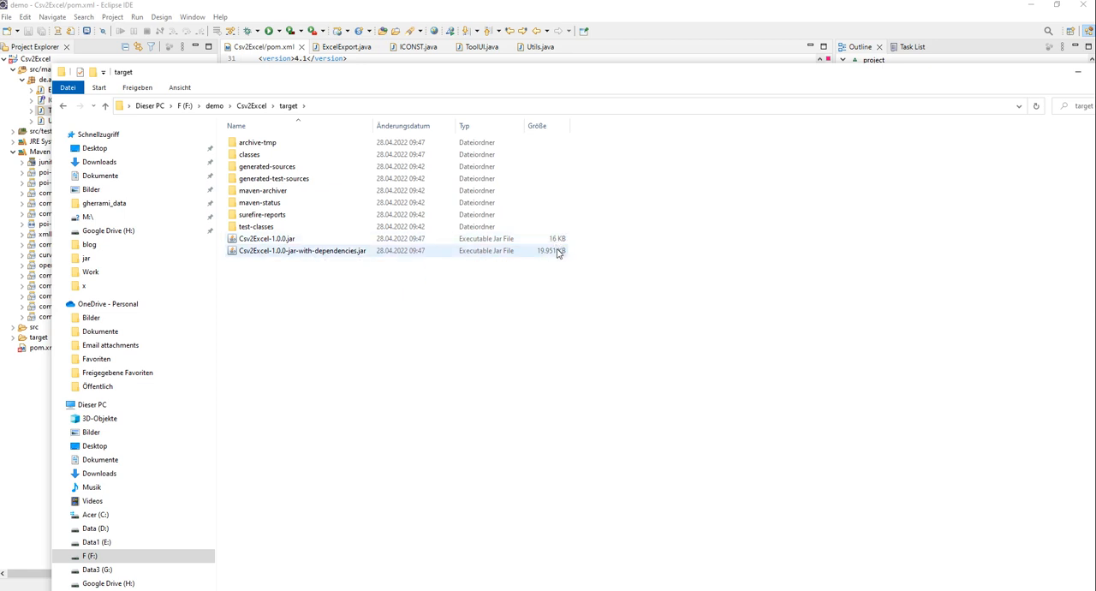
pyautogui.moveTo(550, 258)
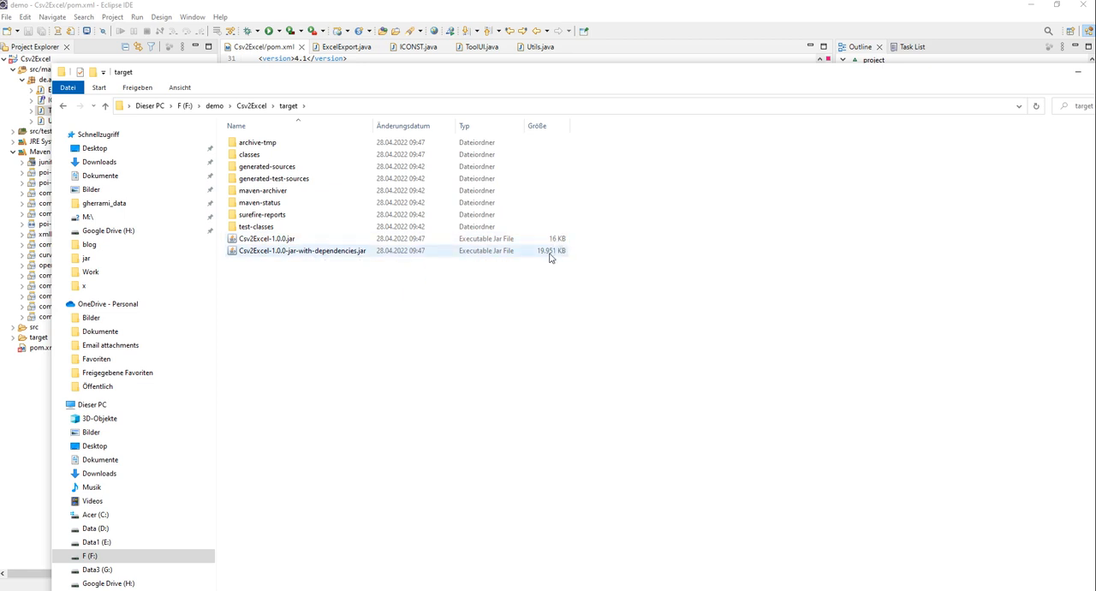
# Open Csv2Excel-1.0.0-jar-with-dependencies.jar as an archive in 7-Zip
pyautogui.click(300, 251)
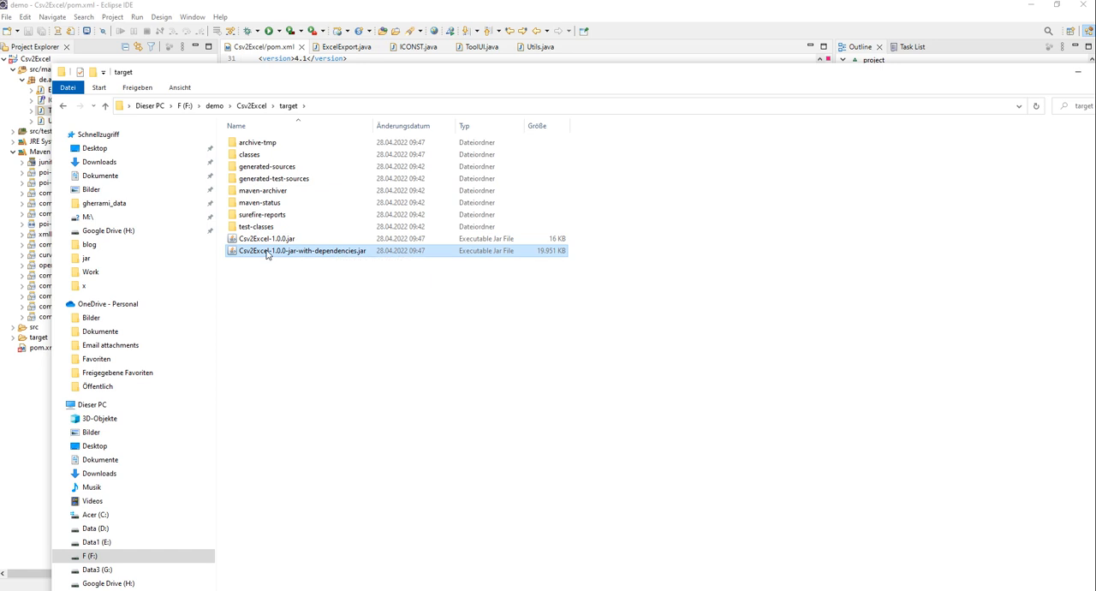
pyautogui.rightClick(298, 250)
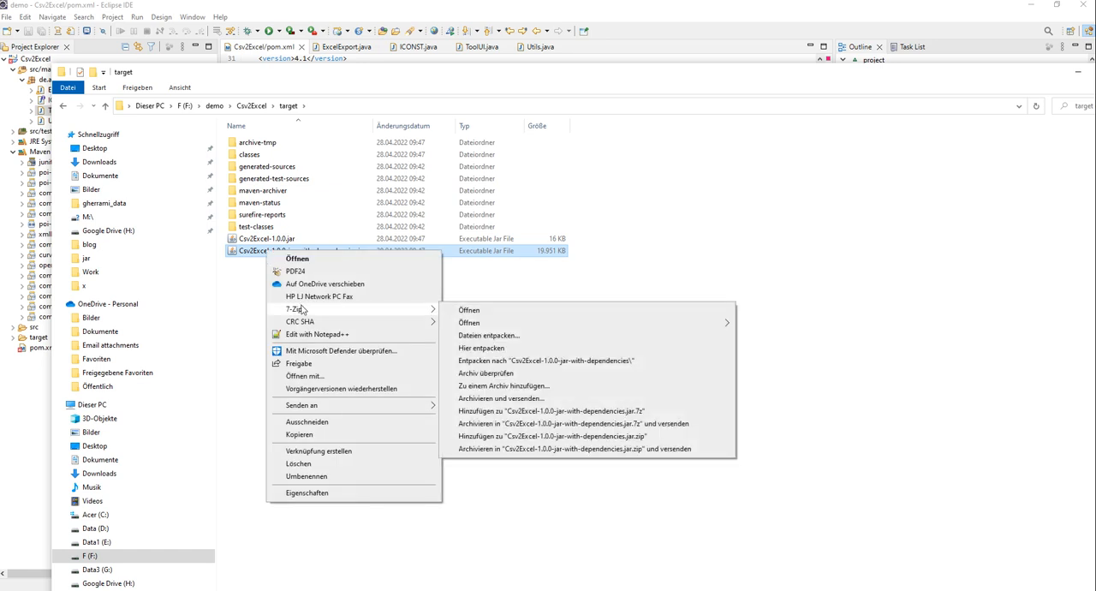
pyautogui.click(504, 310)
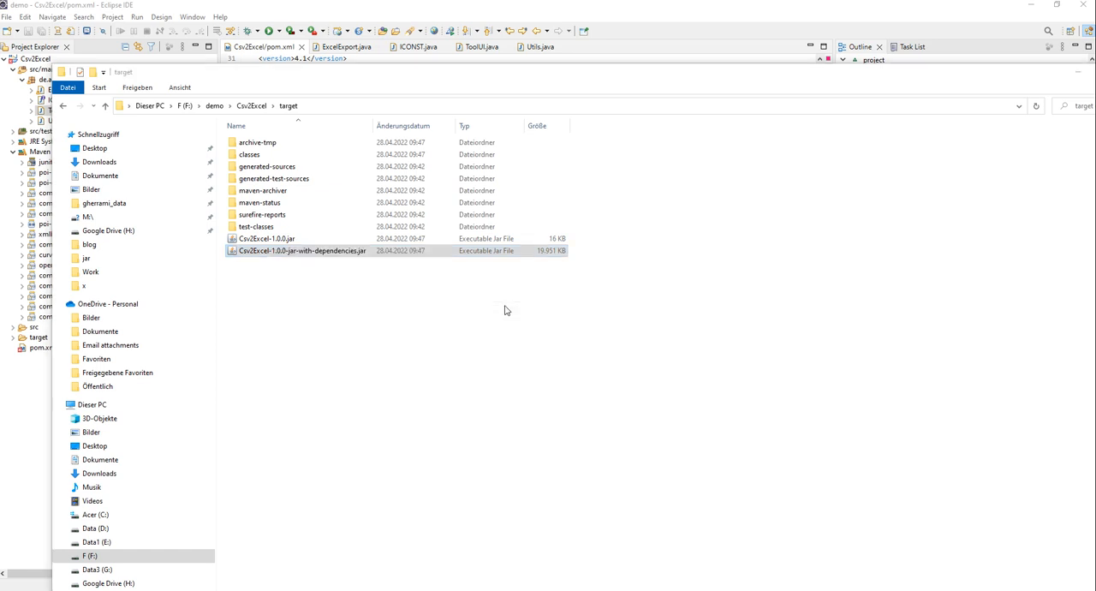
pyautogui.doubleClick(303, 250)
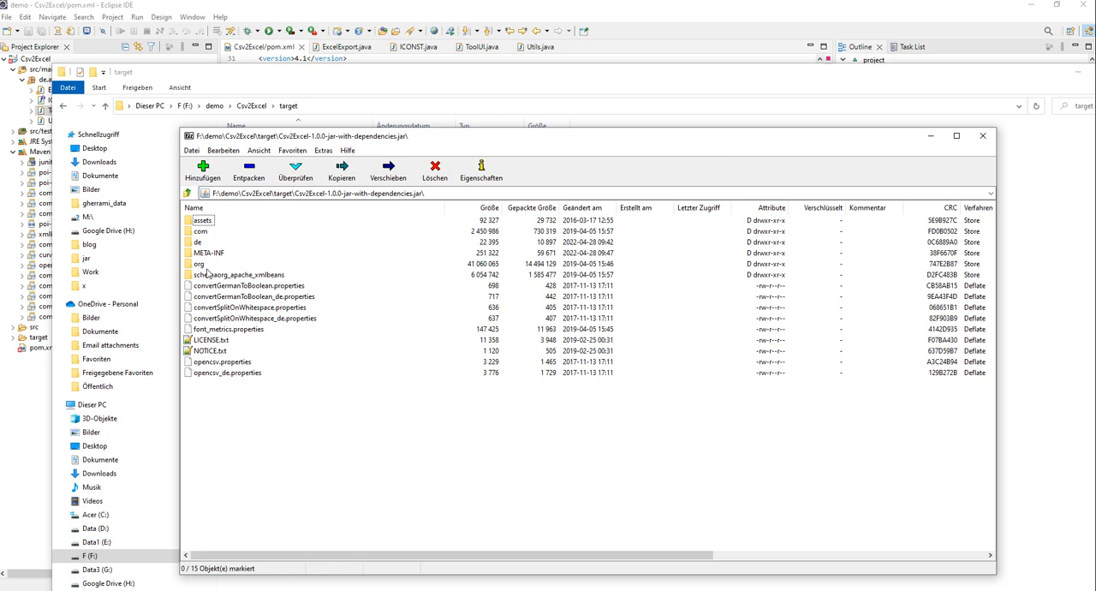
pyautogui.moveTo(206, 274)
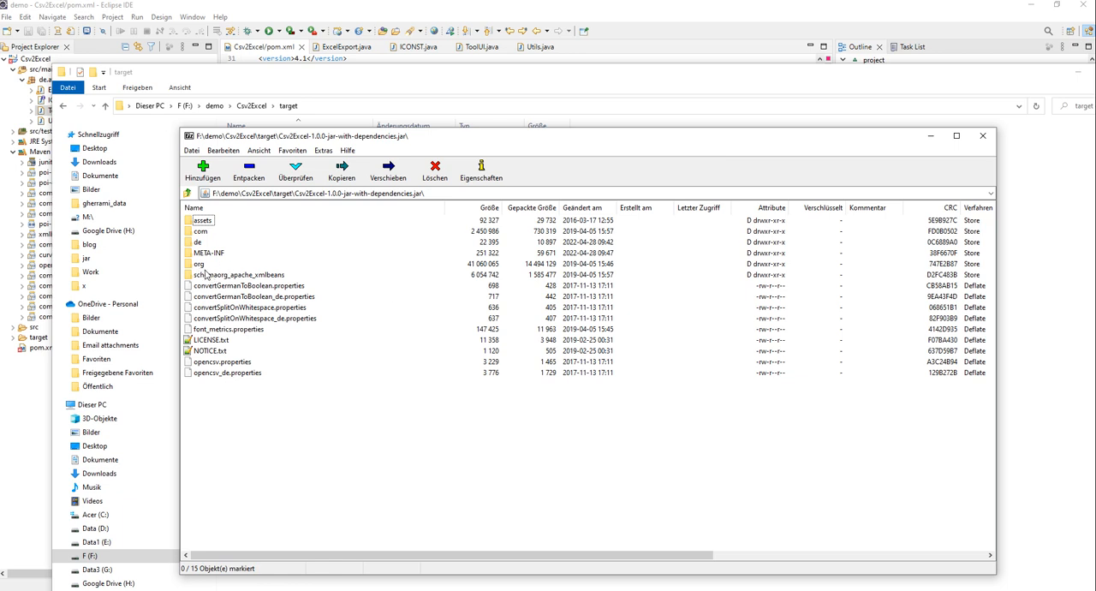
pyautogui.moveTo(202, 268)
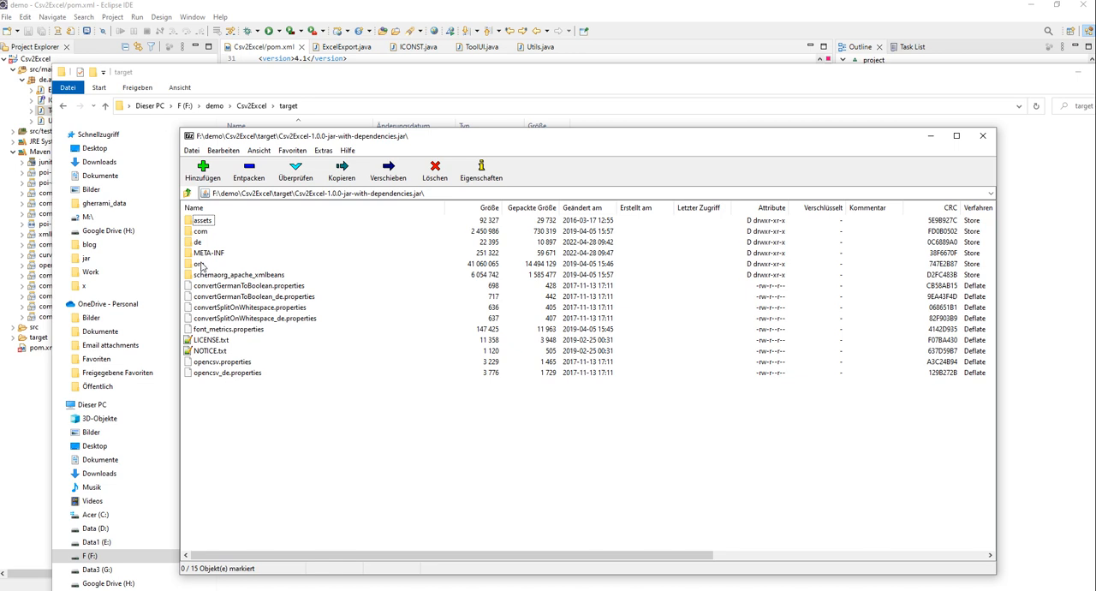
# Browse the jar's org and com/opencsv folders, then close 7-Zip
pyautogui.doubleClick(198, 263)
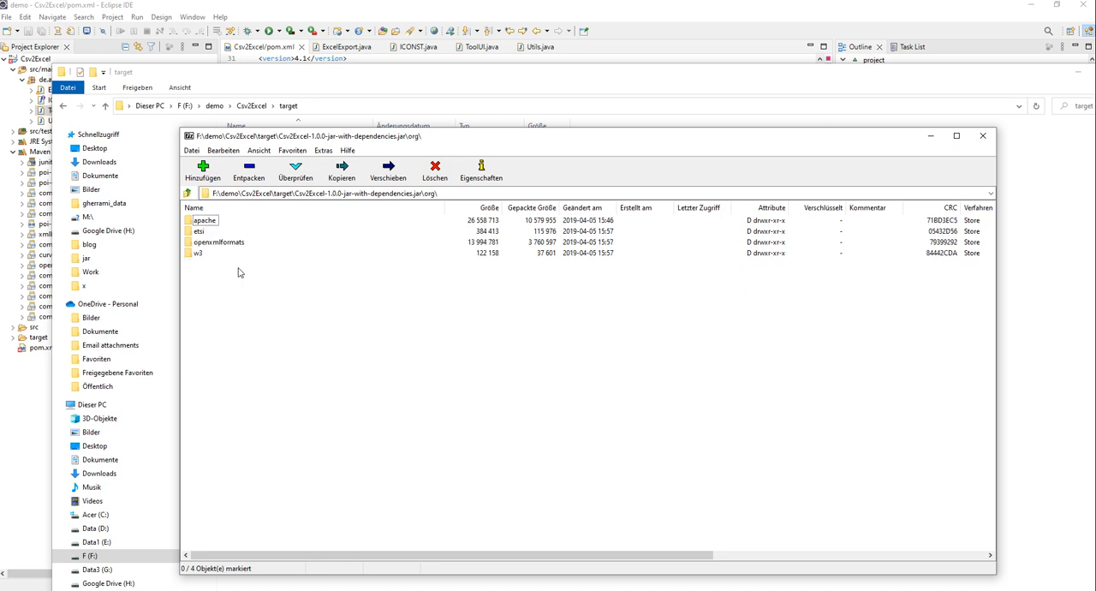
pyautogui.doubleClick(206, 220)
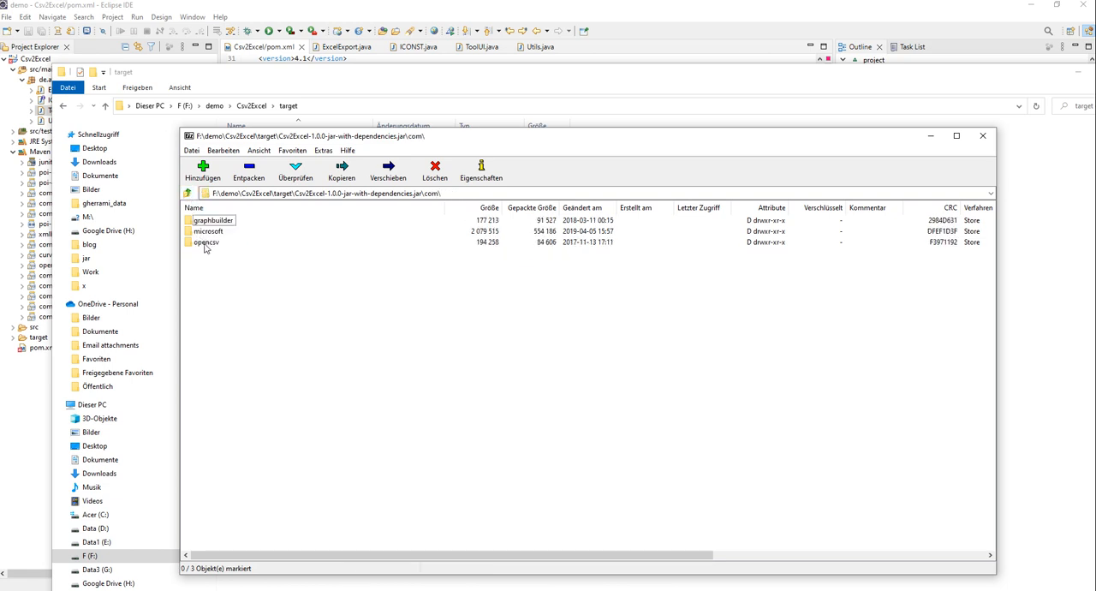
pyautogui.doubleClick(206, 241)
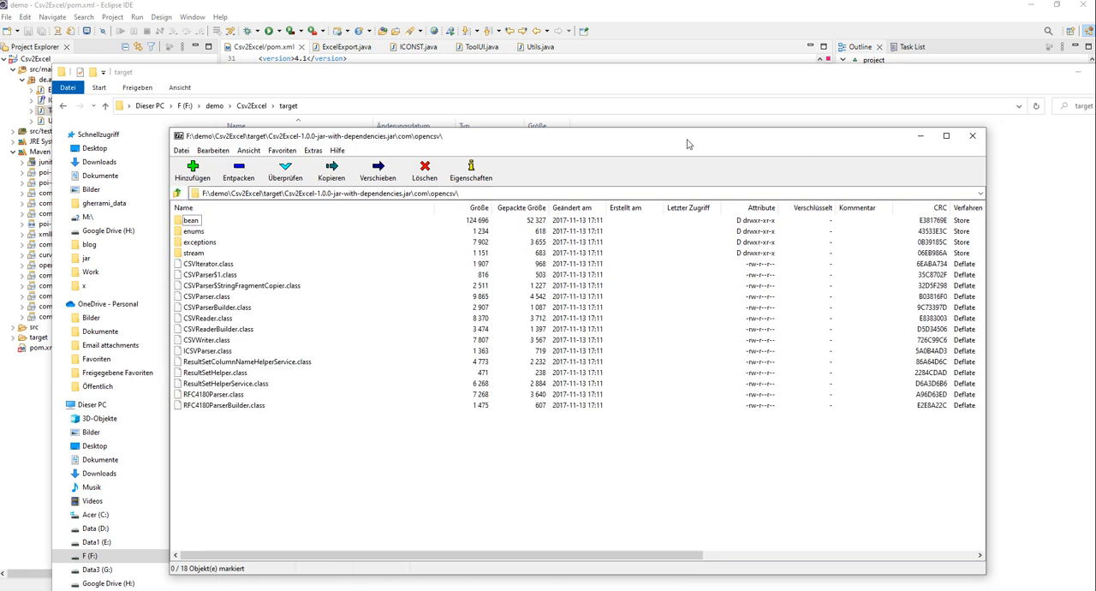
pyautogui.click(972, 135)
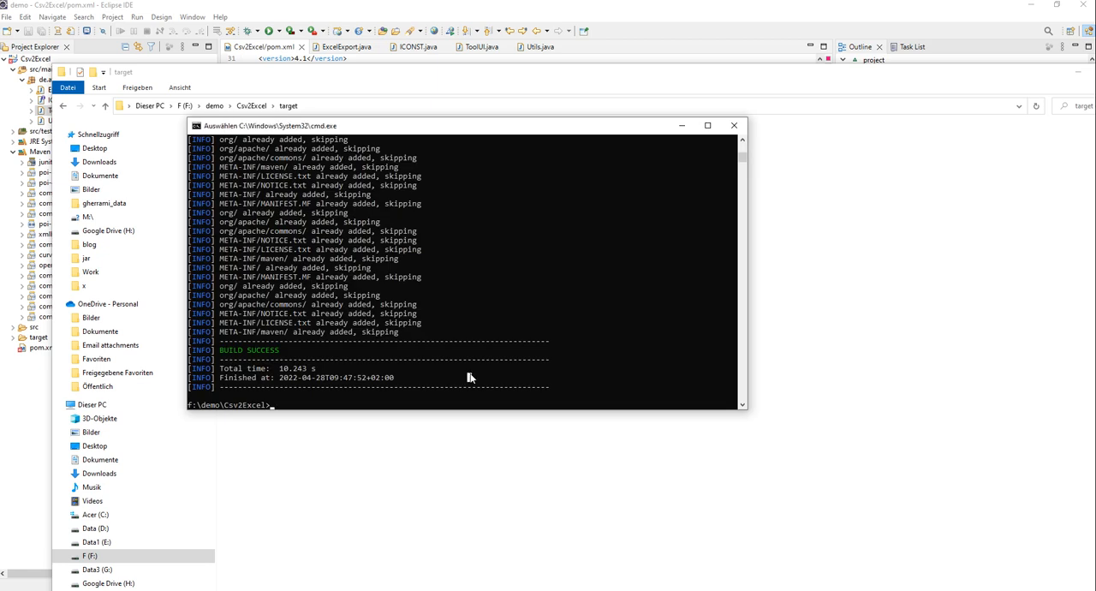
# Launch Csv2Excel-1.0.0-jar-with-dependencies.jar from target and choose a CSV file
pyautogui.write('cd target')
pyautogui.write('java')
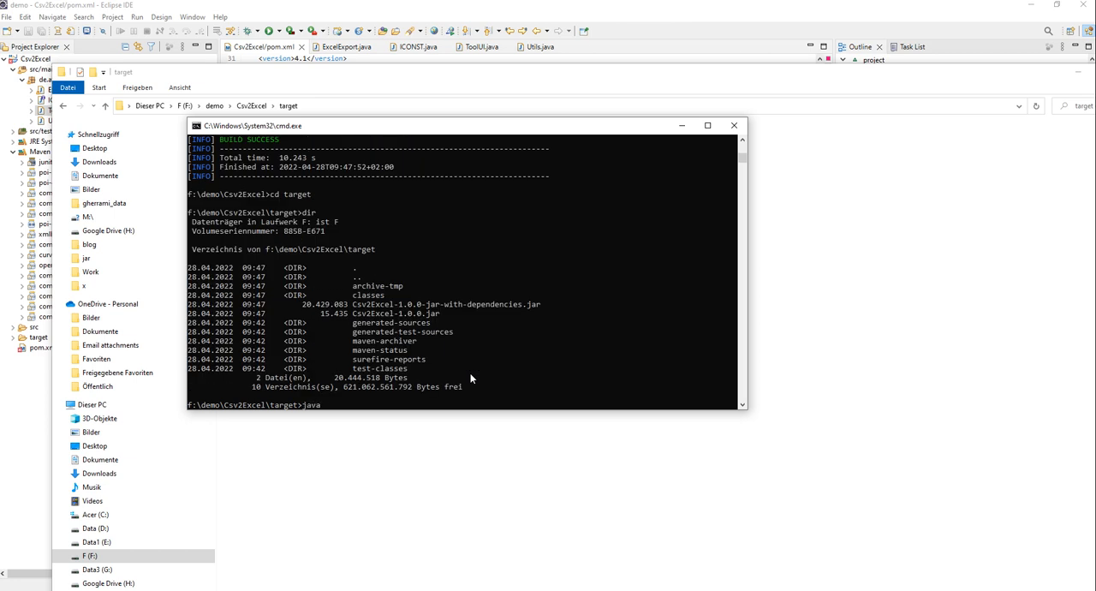
pyautogui.write('-jar')
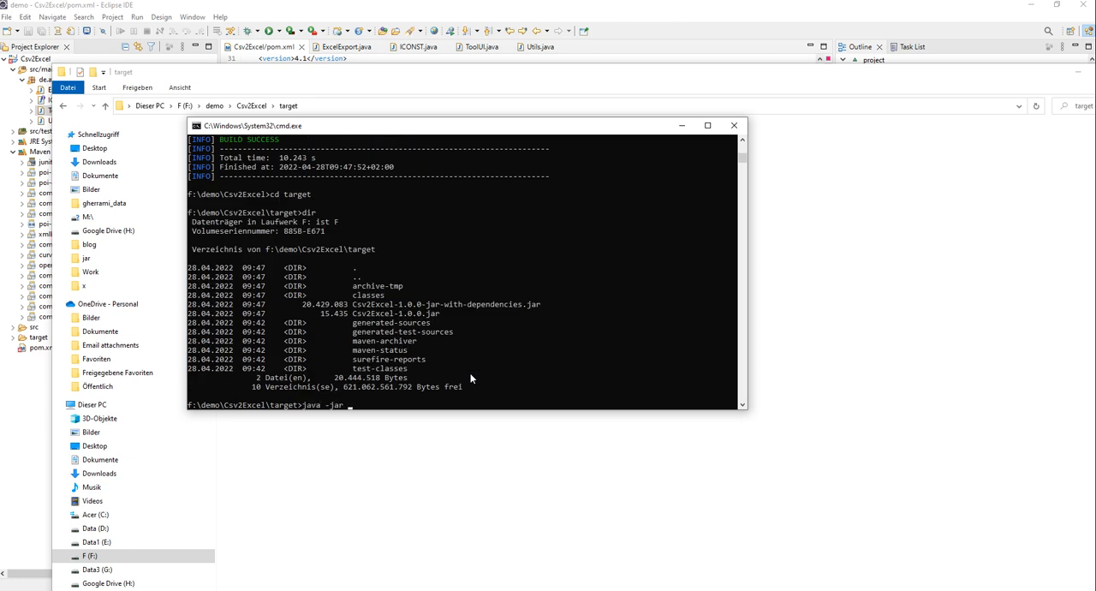
pyautogui.write('Cs')
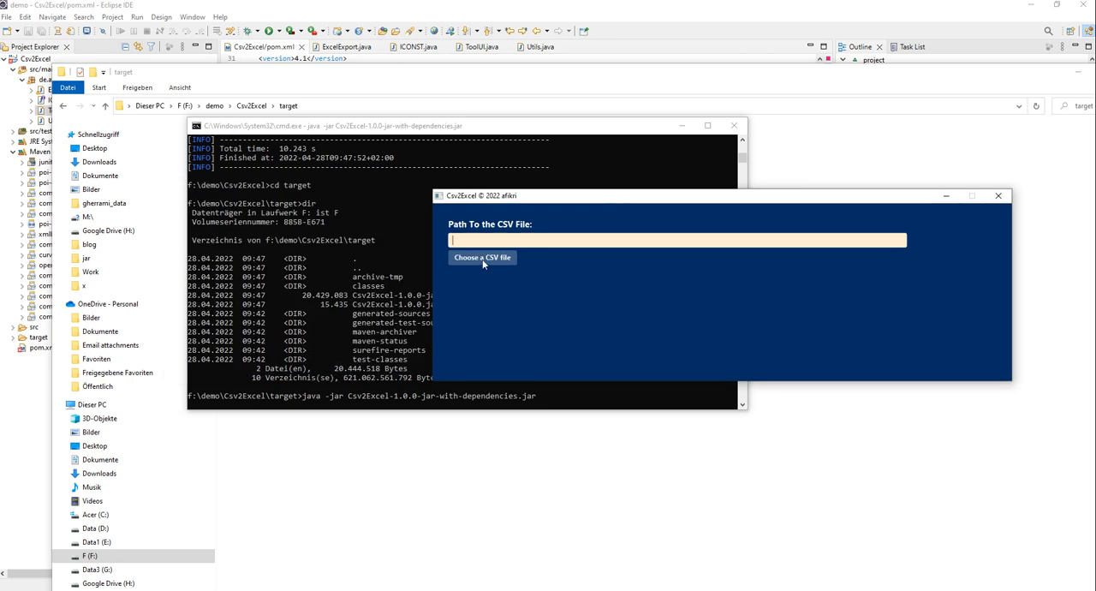
pyautogui.click(483, 258)
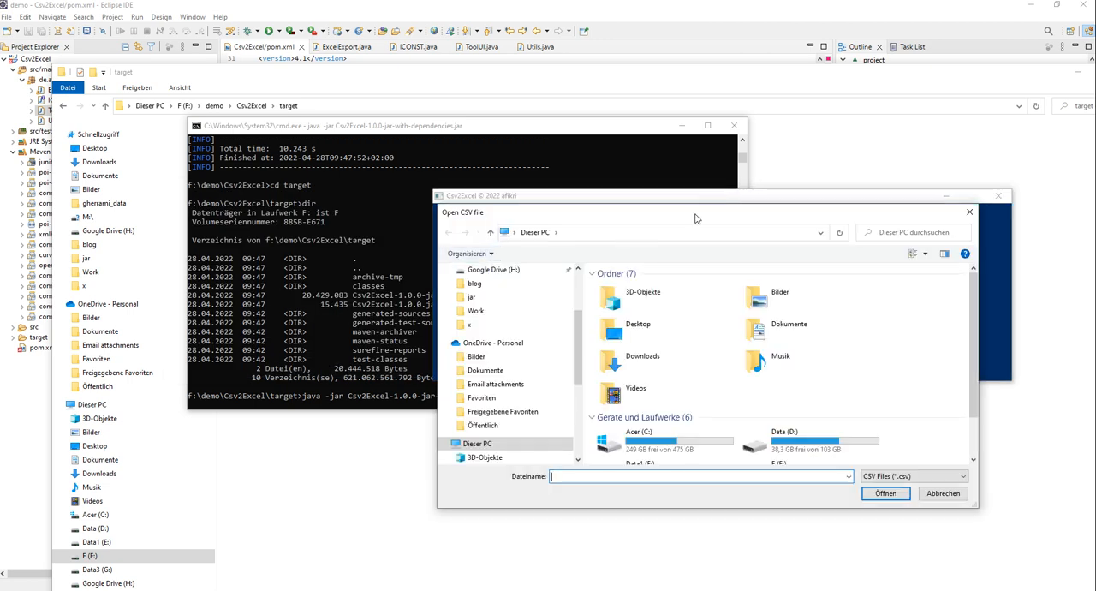